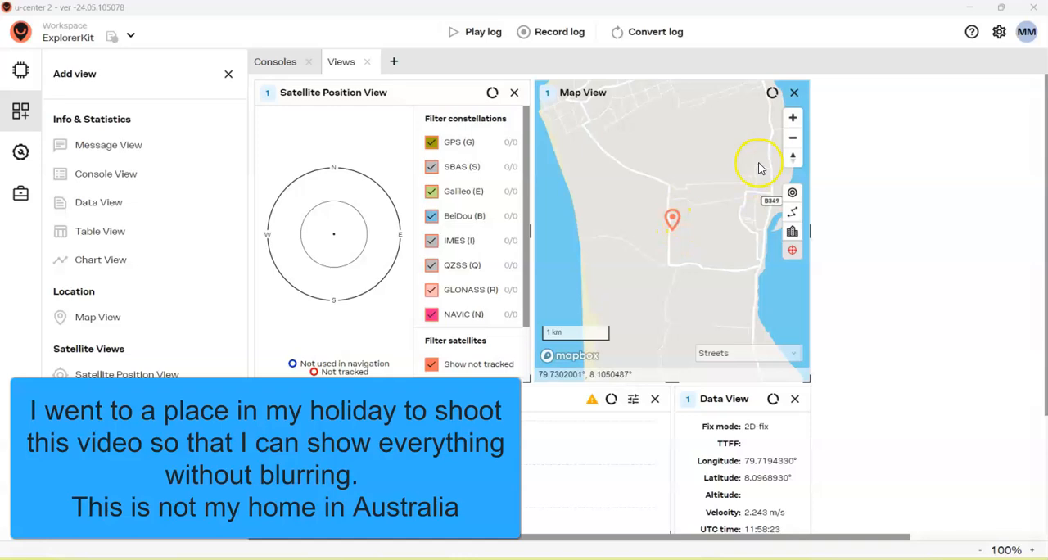
Zoom the Map View in two levels on the receiver's position marker.
{"action": "left_click", "coordinate": [793, 117]}
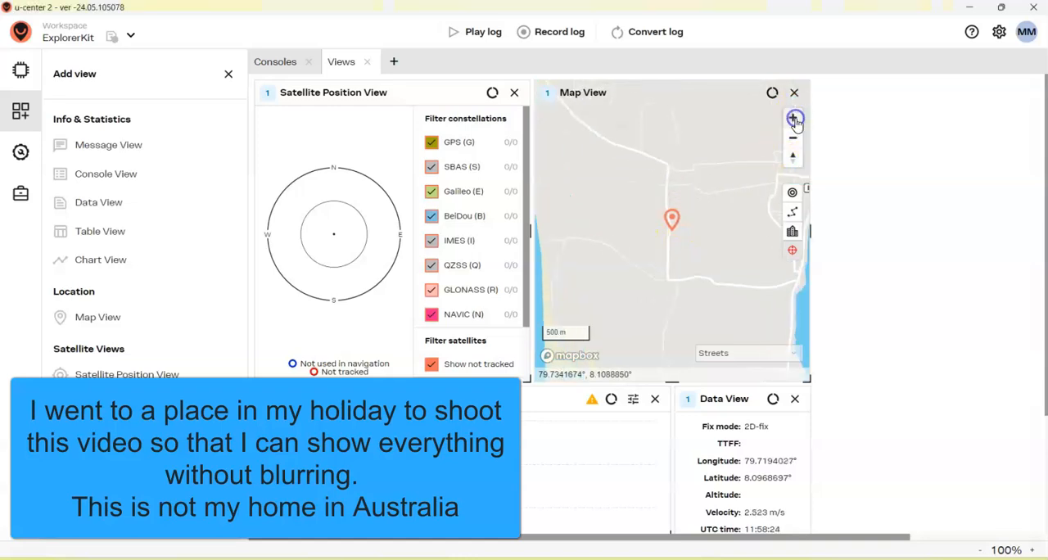
{"action": "left_click", "coordinate": [793, 118]}
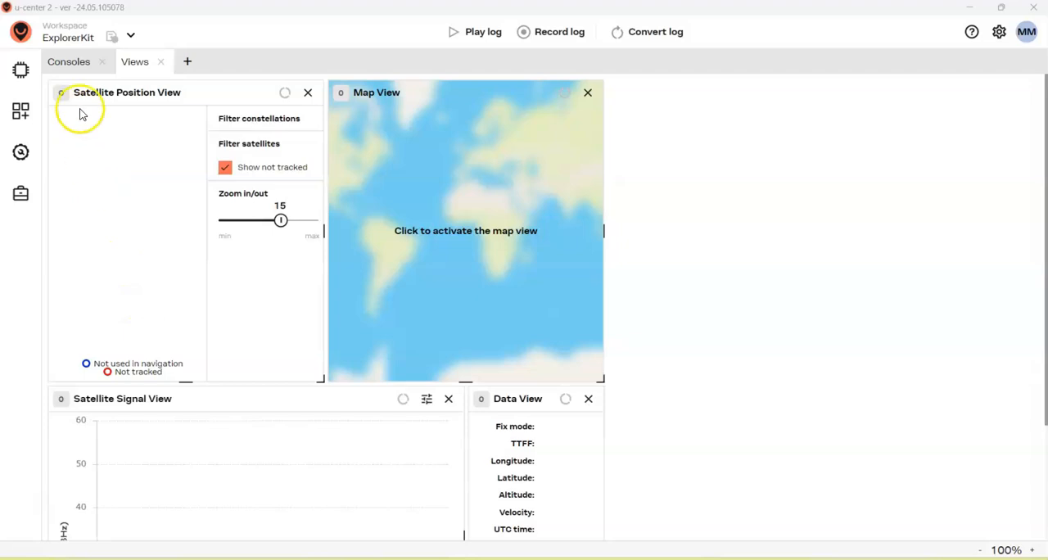
{"action": "mouse_move", "coordinate": [260, 55]}
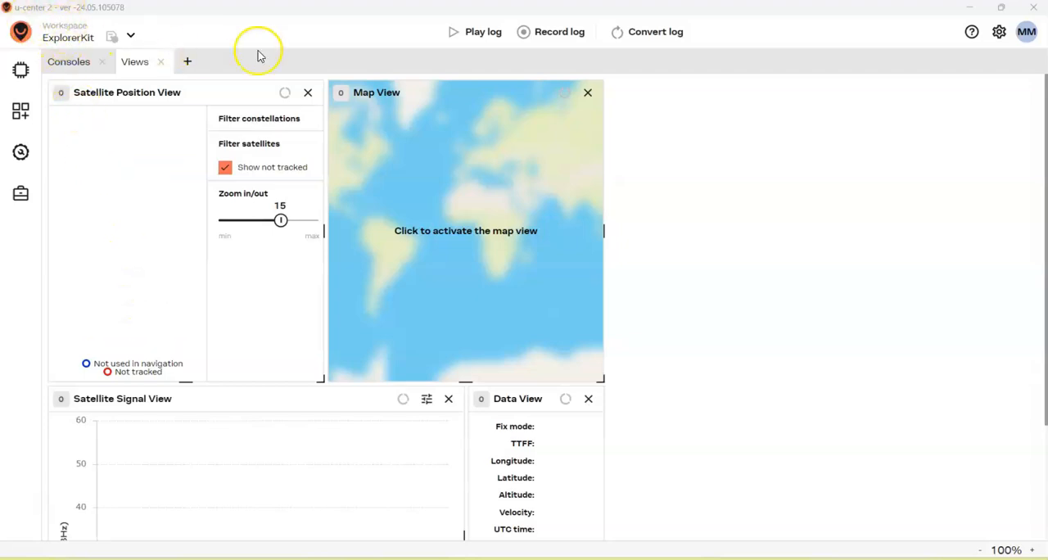
{"action": "mouse_move", "coordinate": [753, 39]}
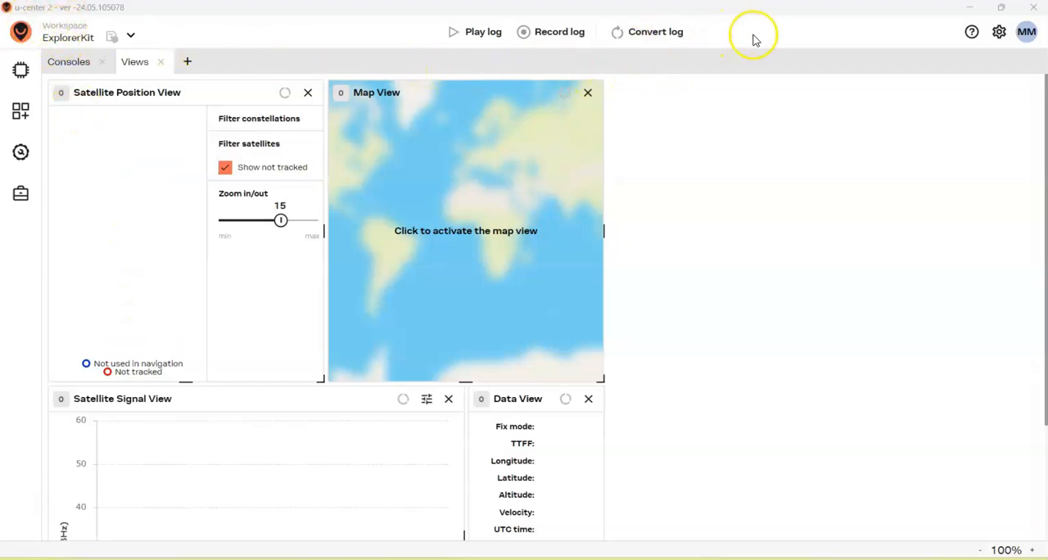
{"action": "mouse_move", "coordinate": [885, 23]}
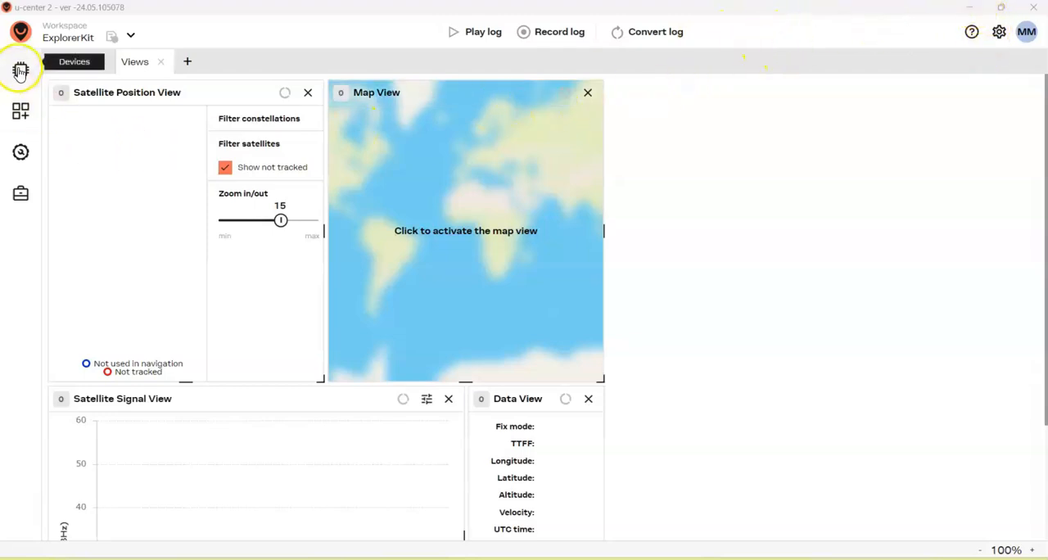
Show the Devices panel with the Add new device form for a local receiver.
{"action": "left_click", "coordinate": [20, 72]}
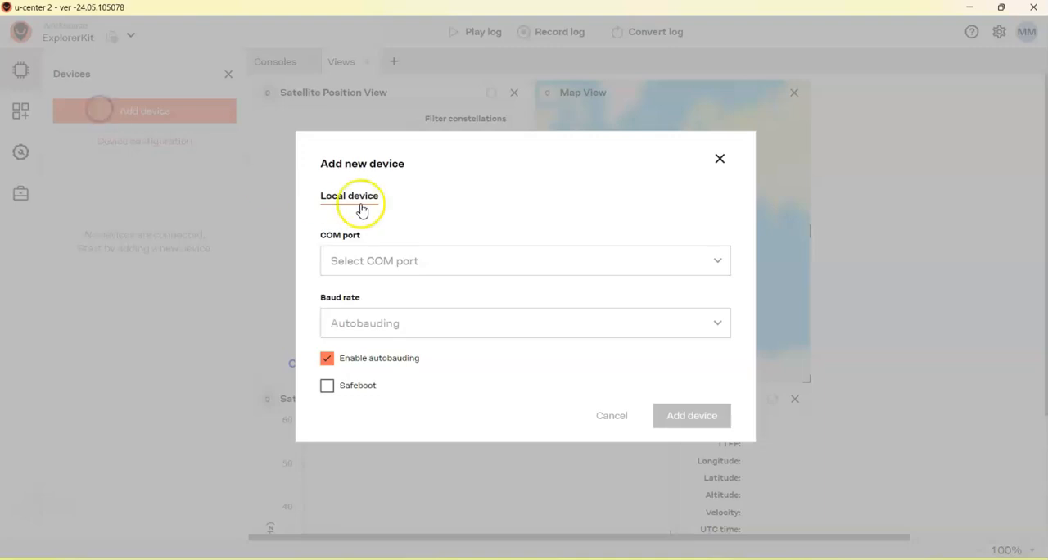
Add a receiver on COM4: USB Serial Port at 9600 baud without autobauding.
{"action": "left_click", "coordinate": [524, 260]}
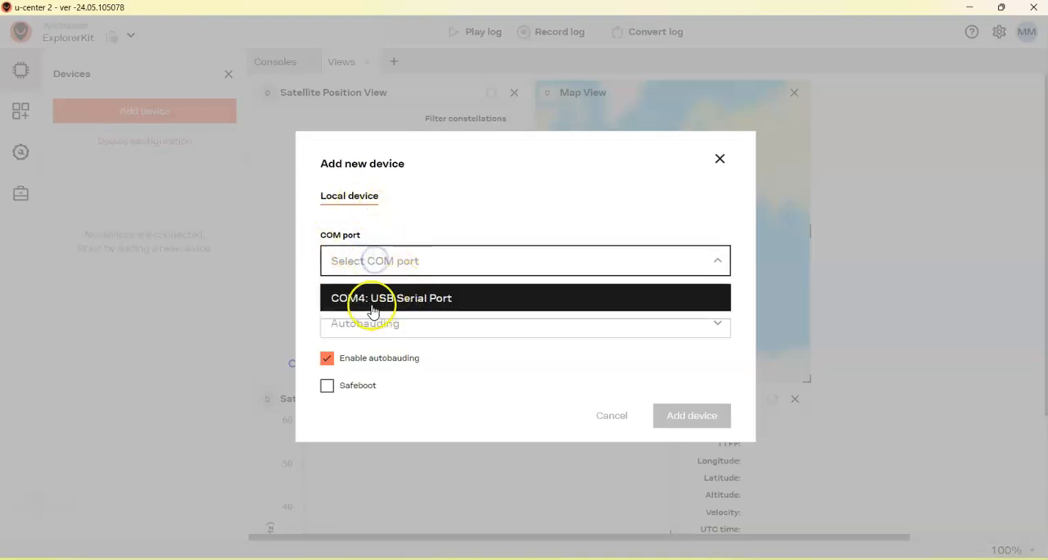
{"action": "left_click", "coordinate": [392, 299]}
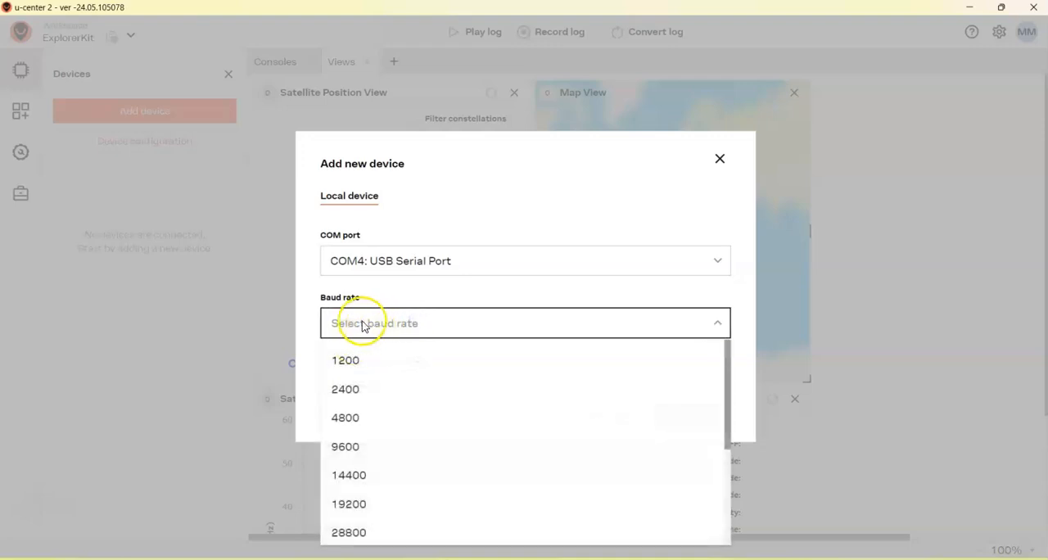
{"action": "left_click", "coordinate": [344, 446]}
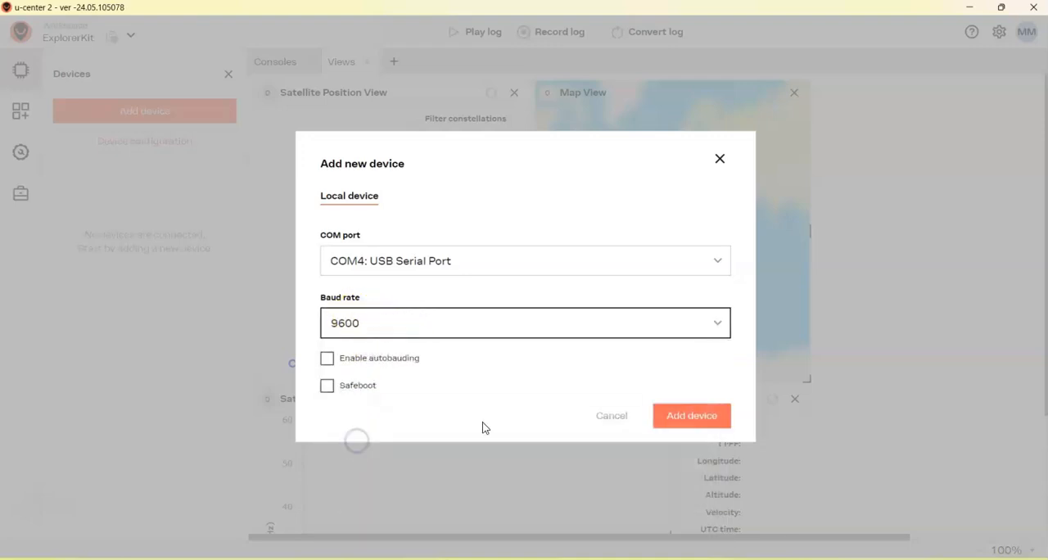
{"action": "left_click", "coordinate": [691, 416]}
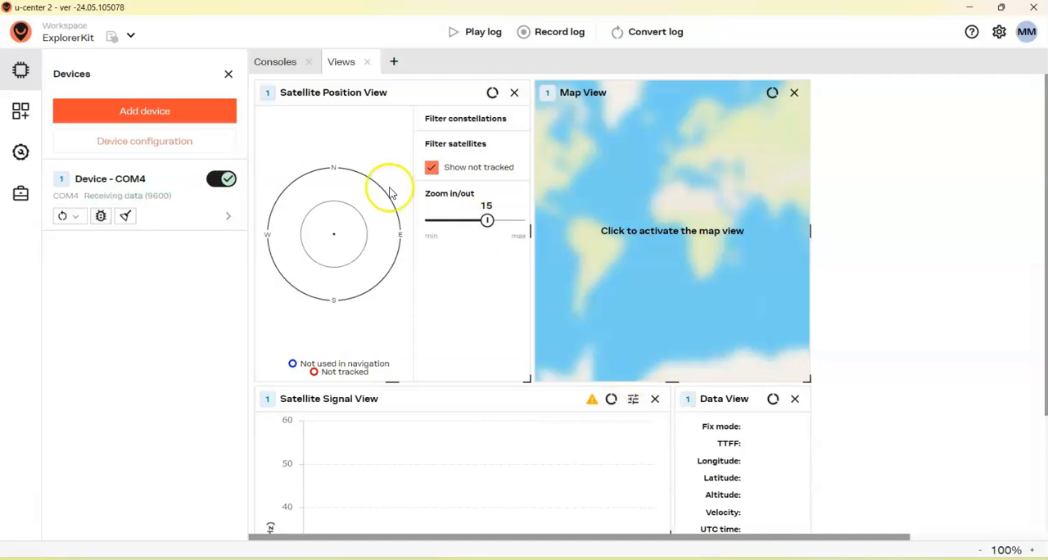
{"action": "mouse_move", "coordinate": [482, 309]}
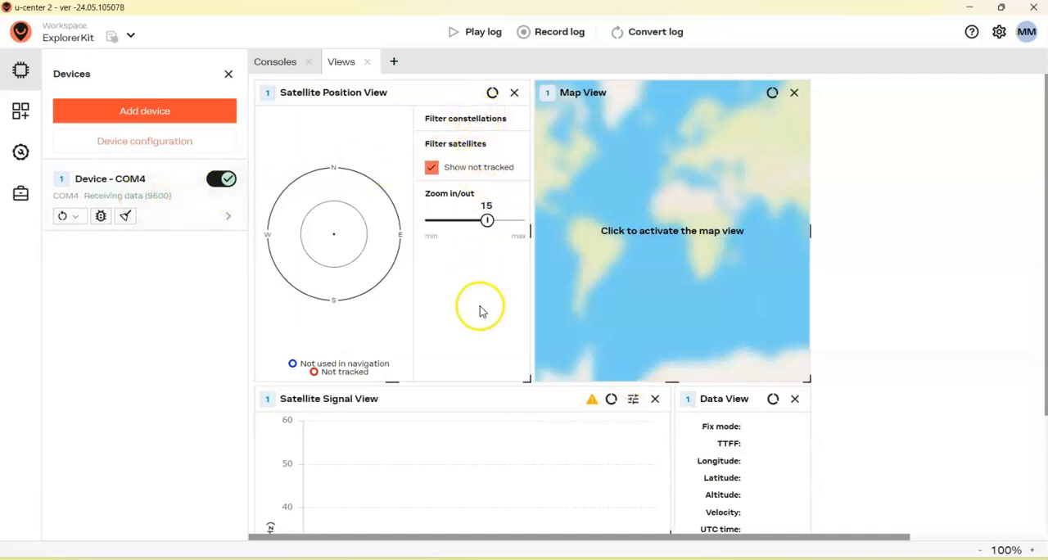
Activate the Map View and zoom in four levels to street level on the Sri Lanka fix.
{"action": "left_click", "coordinate": [465, 118]}
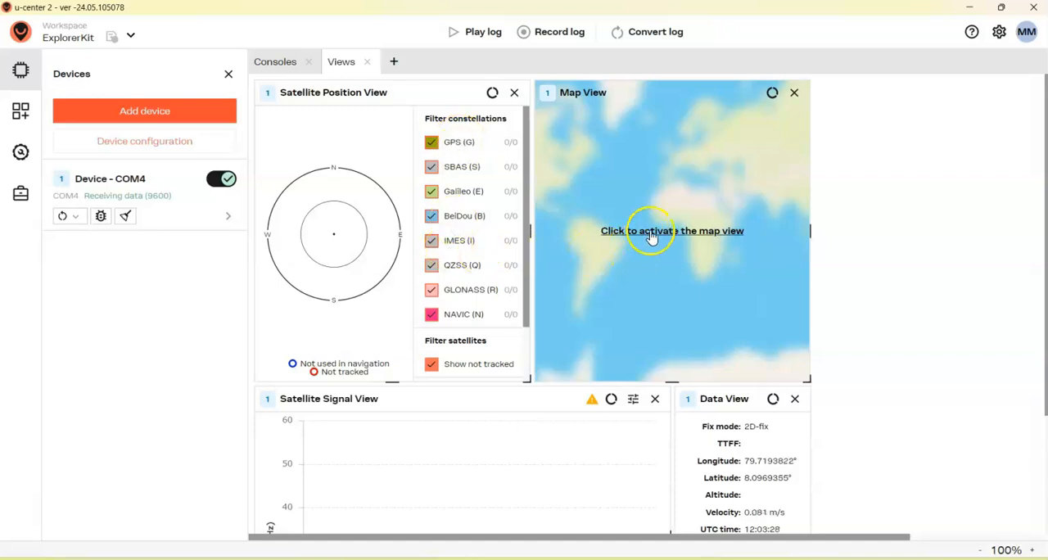
{"action": "left_click", "coordinate": [672, 230]}
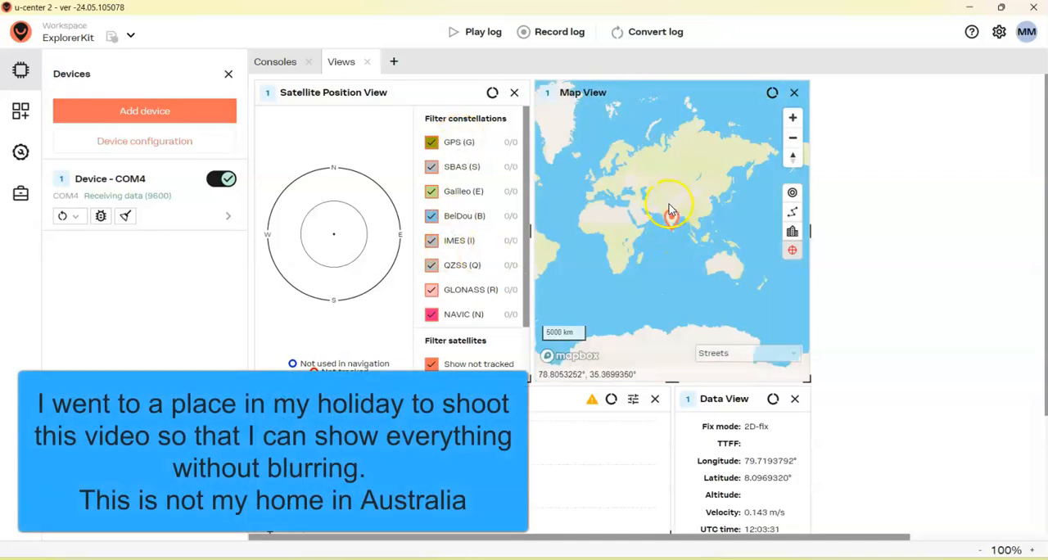
{"action": "left_click", "coordinate": [793, 117]}
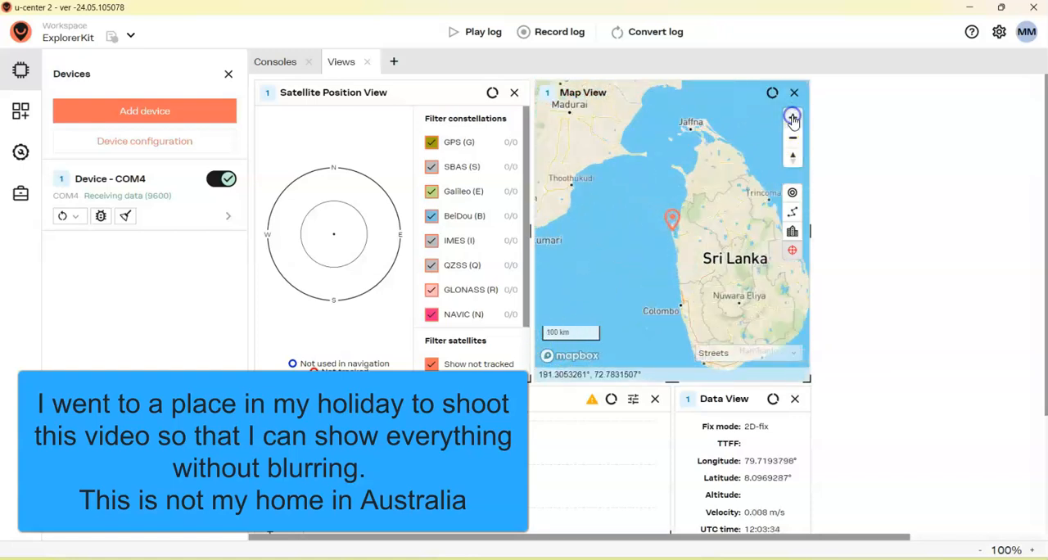
{"action": "left_click", "coordinate": [792, 118]}
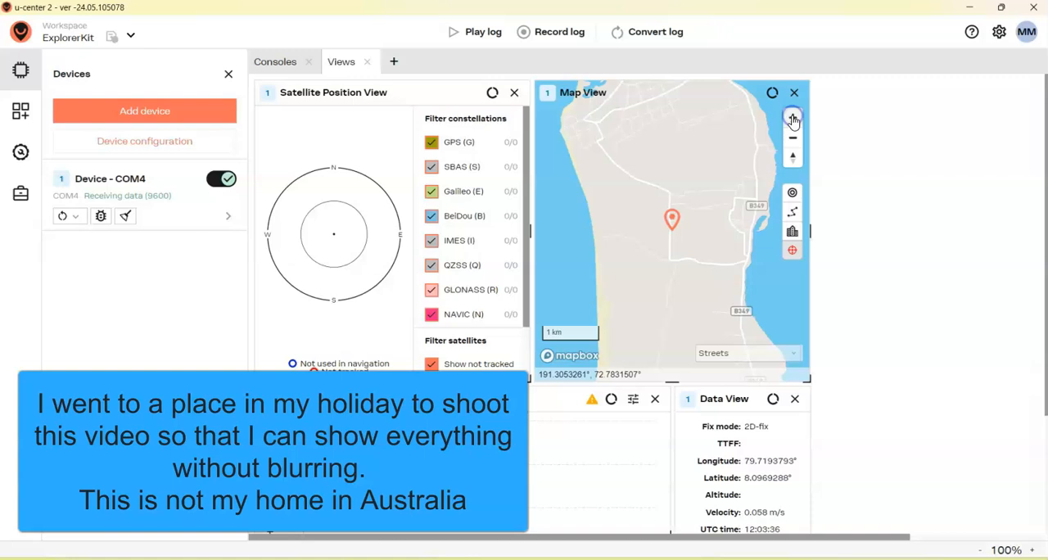
{"action": "left_click", "coordinate": [792, 120]}
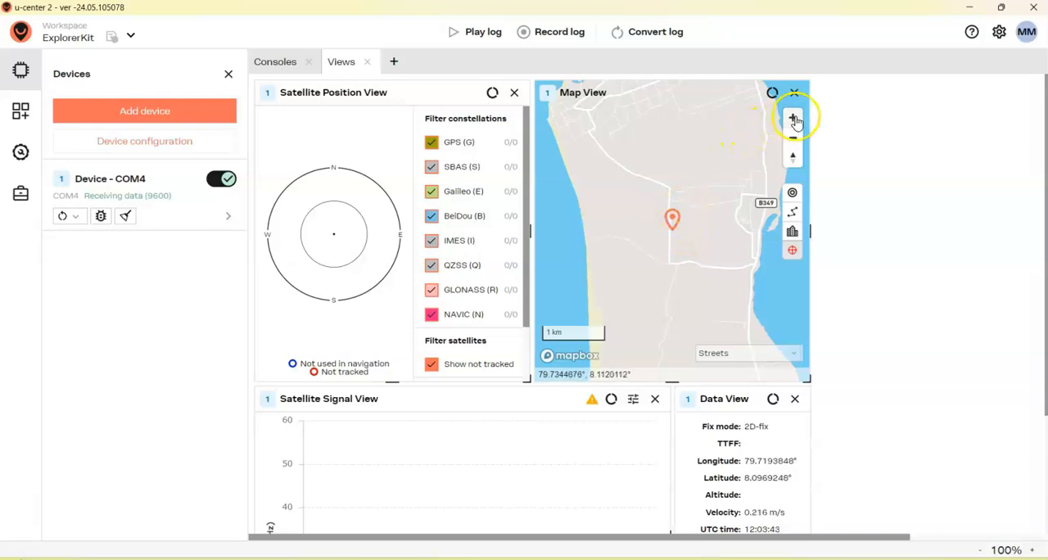
{"action": "left_click", "coordinate": [793, 118]}
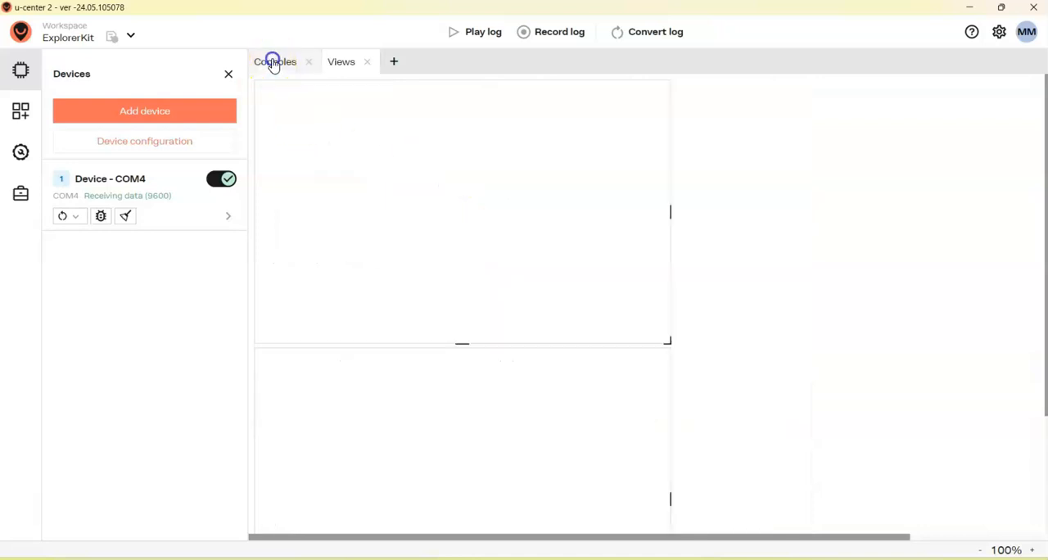
Add a Message View in Consoles showing NMEA > Standard > GGA, then return to Views.
{"action": "left_click", "coordinate": [275, 62]}
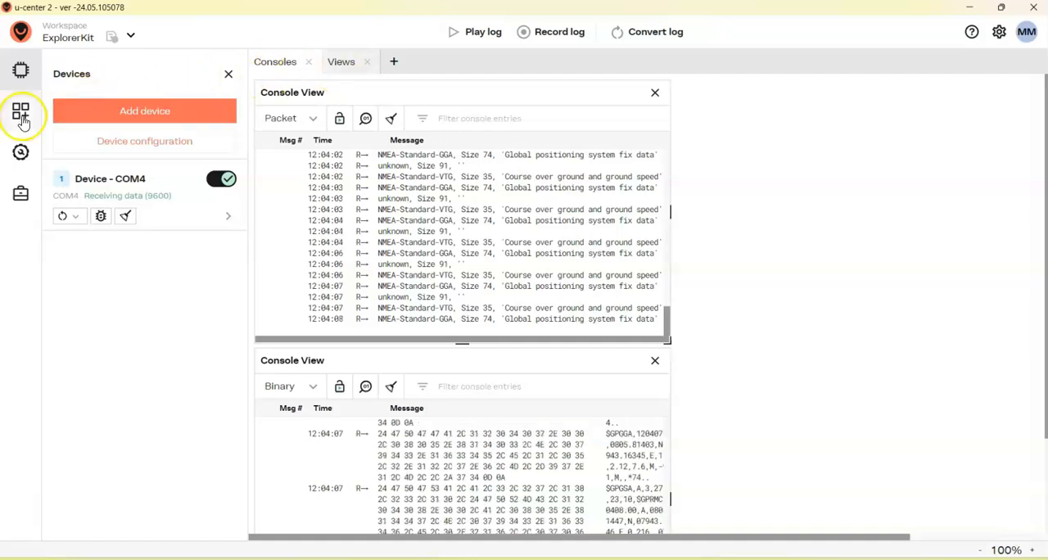
{"action": "left_click", "coordinate": [20, 111]}
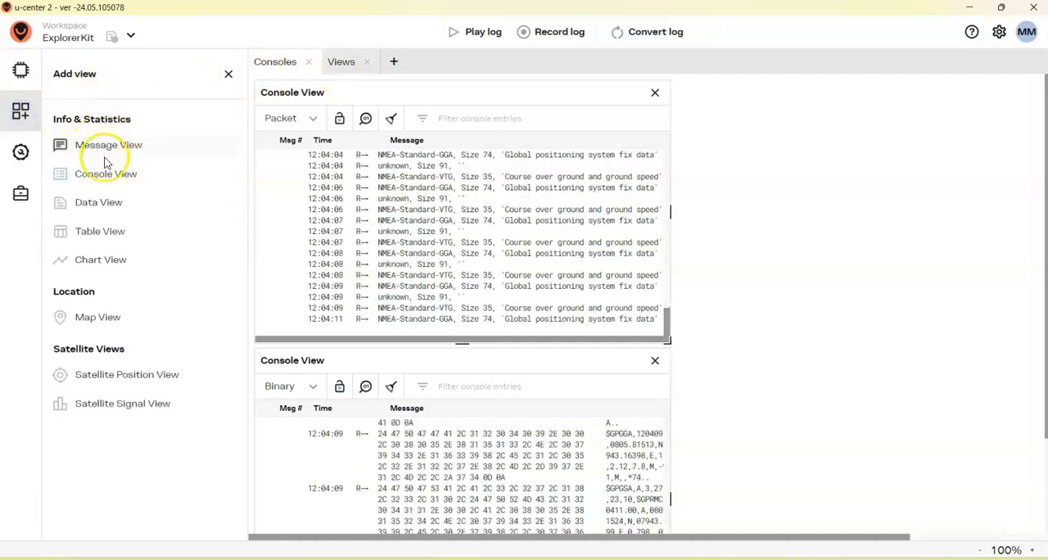
{"action": "left_click", "coordinate": [108, 146]}
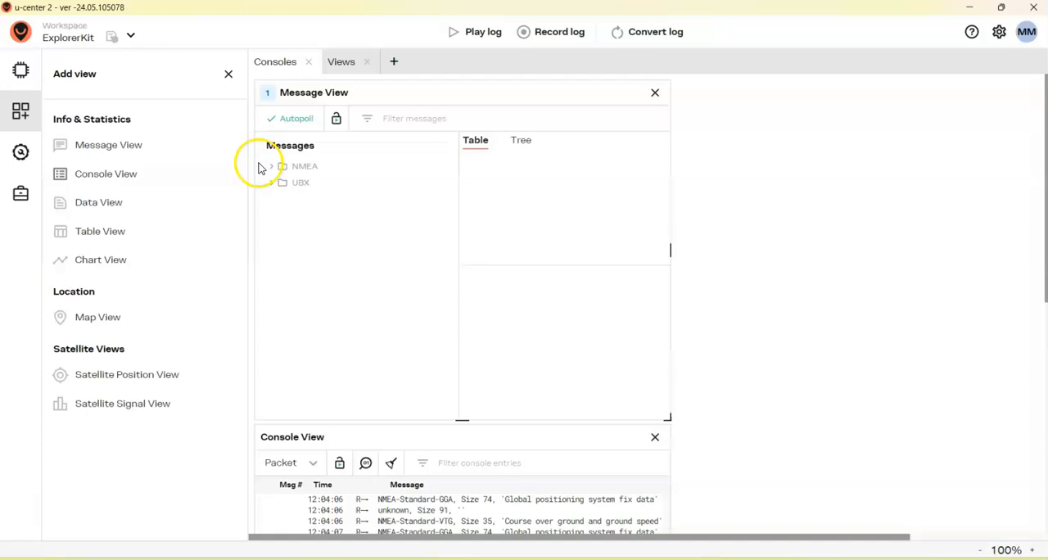
{"action": "left_click", "coordinate": [272, 166]}
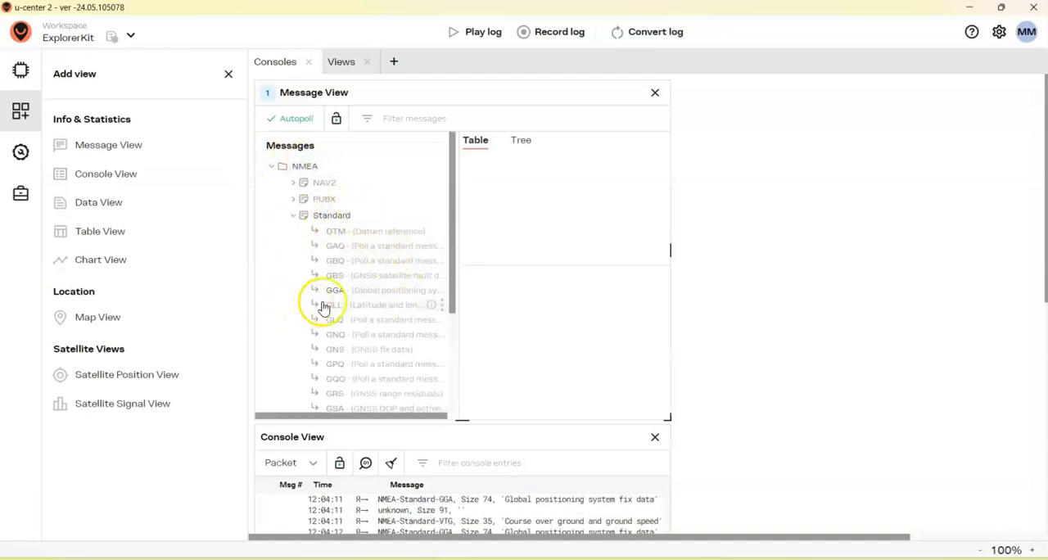
{"action": "left_click", "coordinate": [335, 290]}
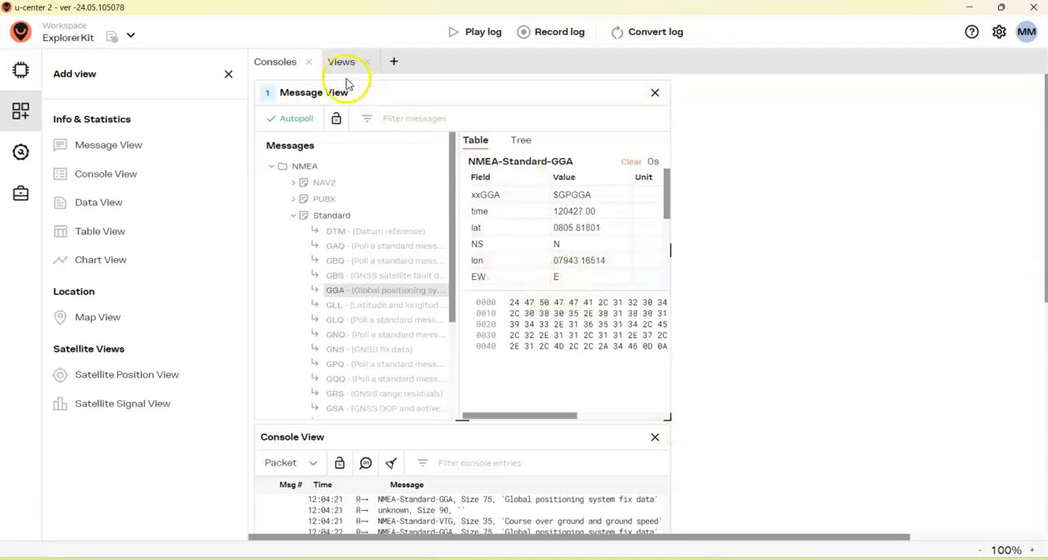
{"action": "left_click", "coordinate": [341, 62]}
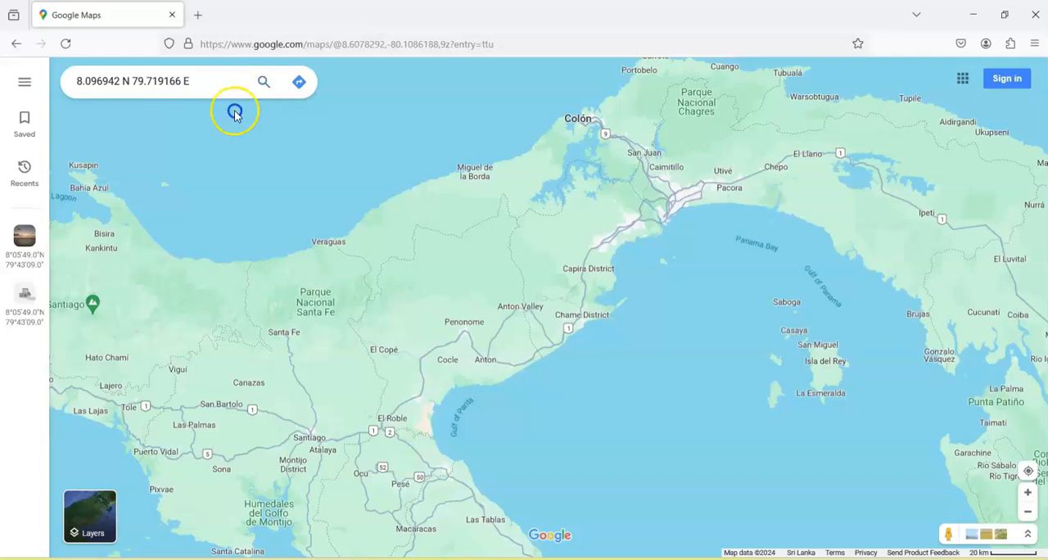
Search 8.096942 N, 79.719166 E so Google Maps pins the fix near Etalai.
{"action": "left_click", "coordinate": [264, 82]}
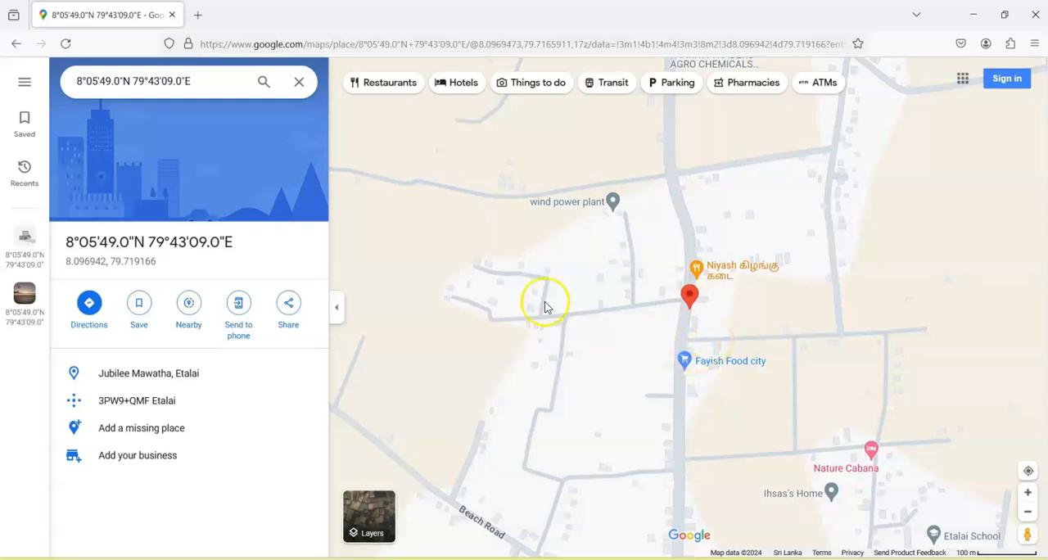
{"action": "mouse_move", "coordinate": [425, 287]}
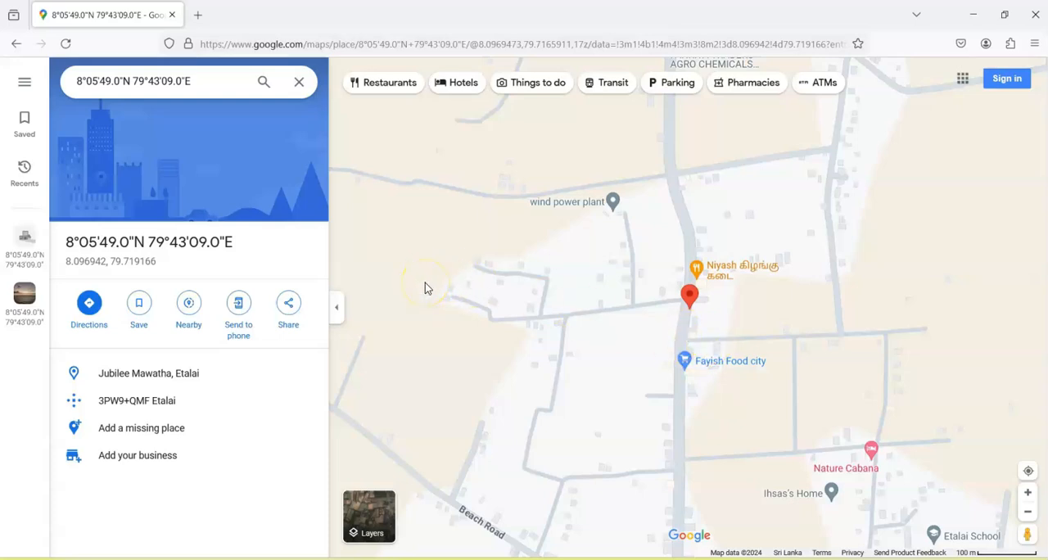